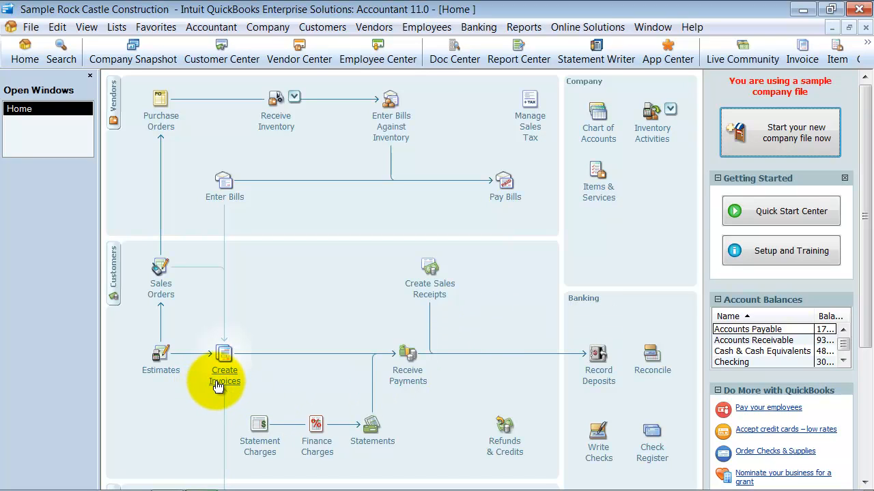
Step: Start a new invoice for Abercrombie, Kristy:Family Room and browse the item list for Electrical Materials
{"action": "left_click", "coordinate": [224, 369]}
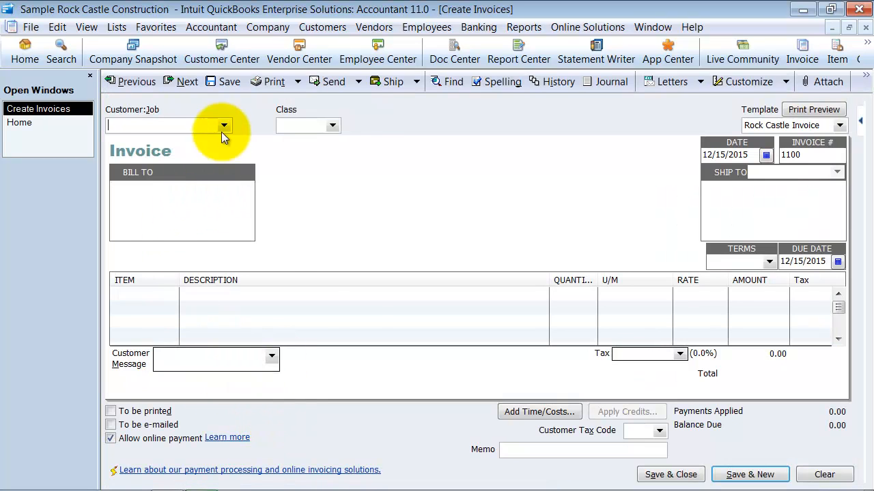
{"action": "left_click", "coordinate": [224, 126]}
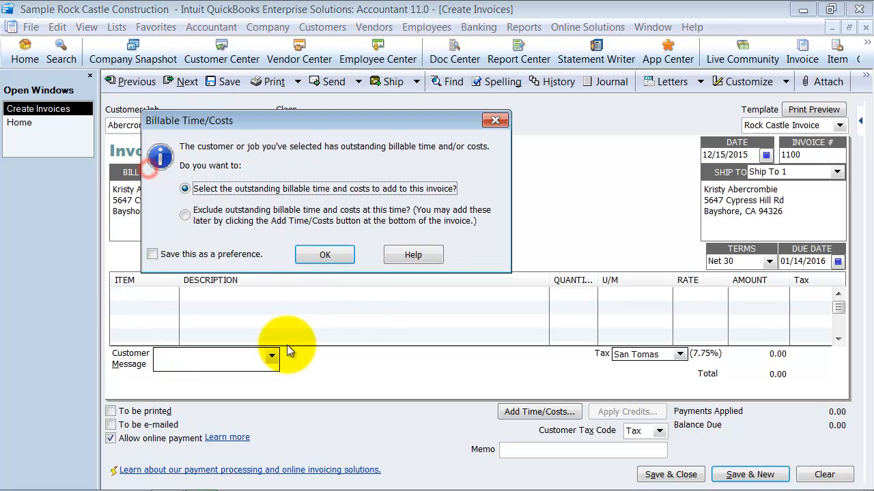
{"action": "left_click", "coordinate": [325, 255]}
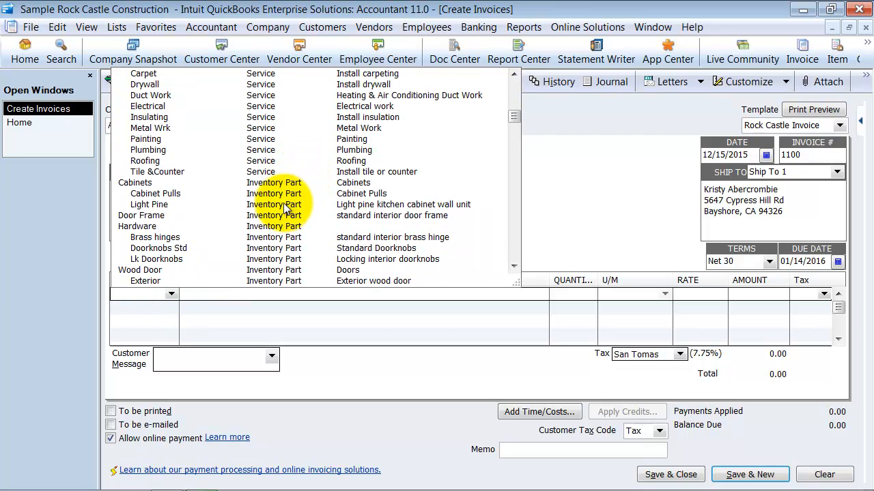
{"action": "scroll", "scroll_direction": "down", "scroll_amount": 3}
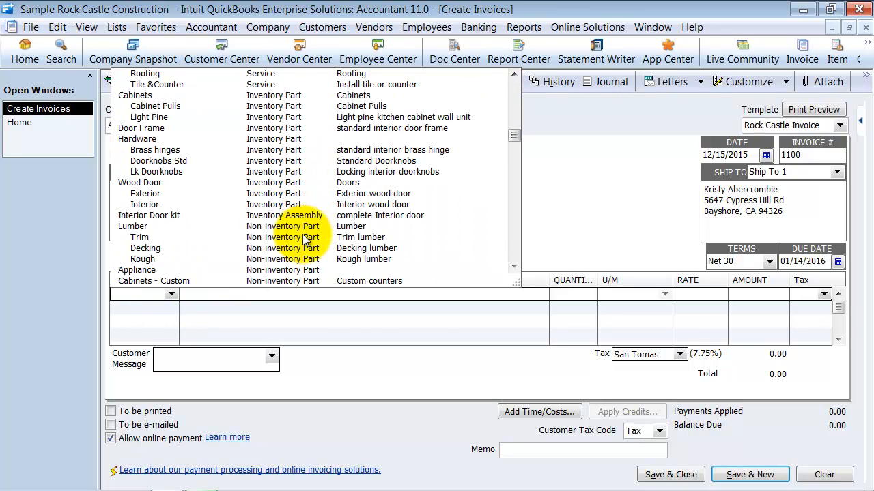
{"action": "scroll", "scroll_direction": "down", "scroll_amount": 3}
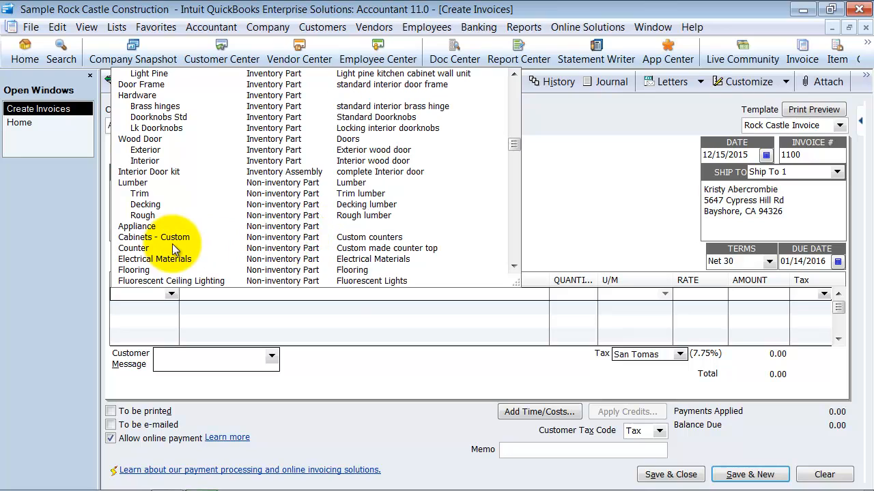
Step: Add 5 Electrical Materials at $10.00 with Out of State sales tax, totalling $50.00
{"action": "left_click", "coordinate": [155, 259]}
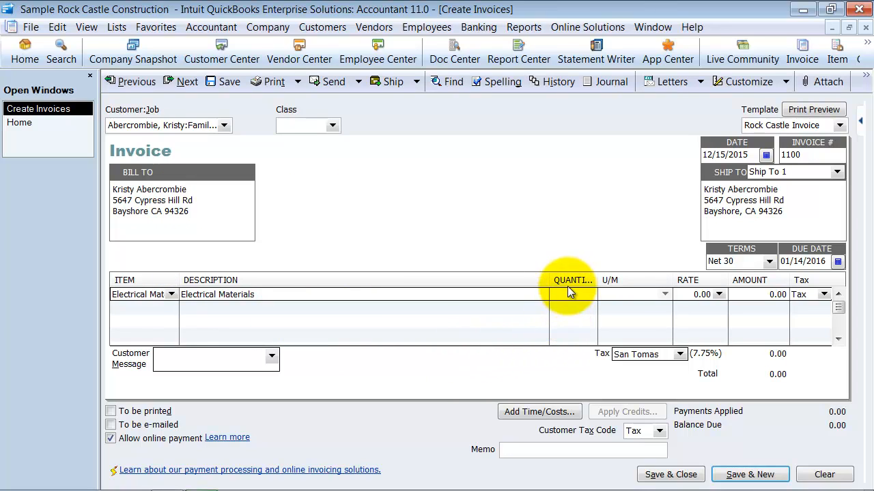
{"action": "type", "text": "5"}
{"action": "type", "text": "10"}
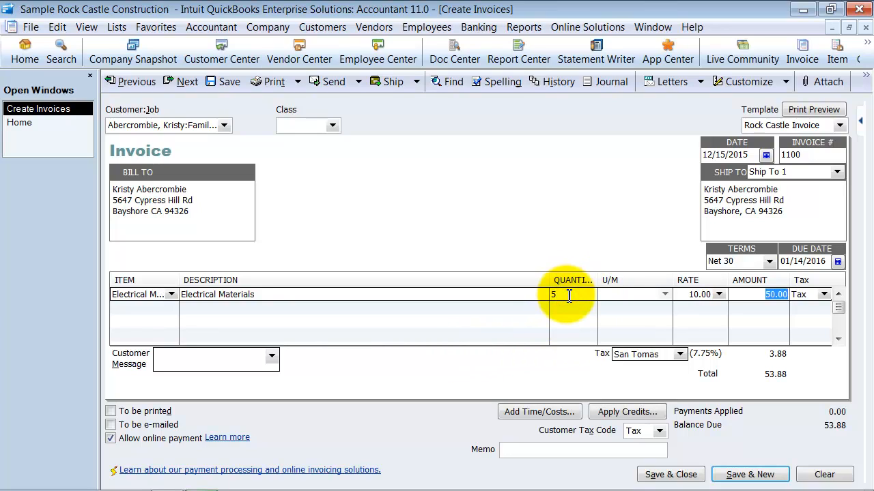
{"action": "left_click", "coordinate": [679, 355]}
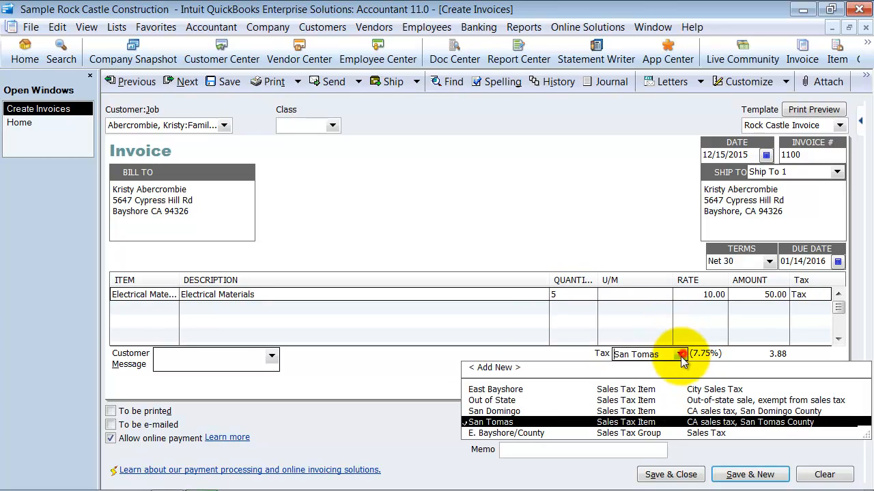
{"action": "left_click", "coordinate": [492, 401]}
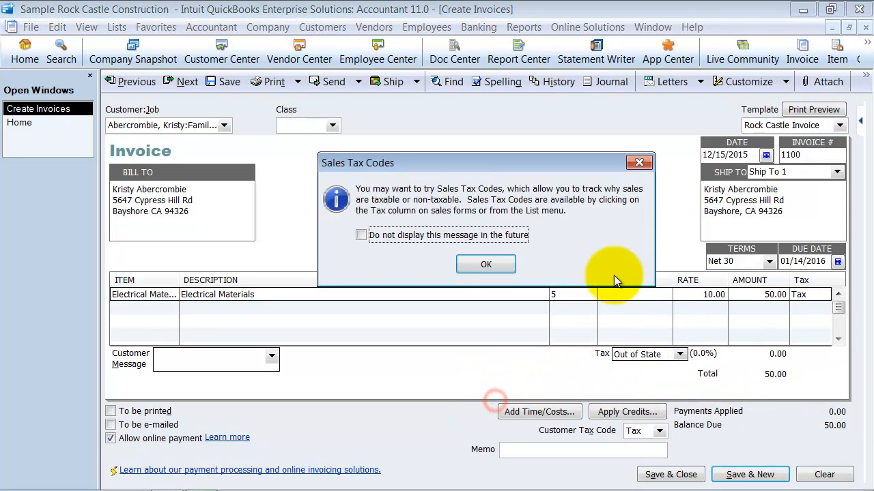
{"action": "left_click", "coordinate": [486, 265]}
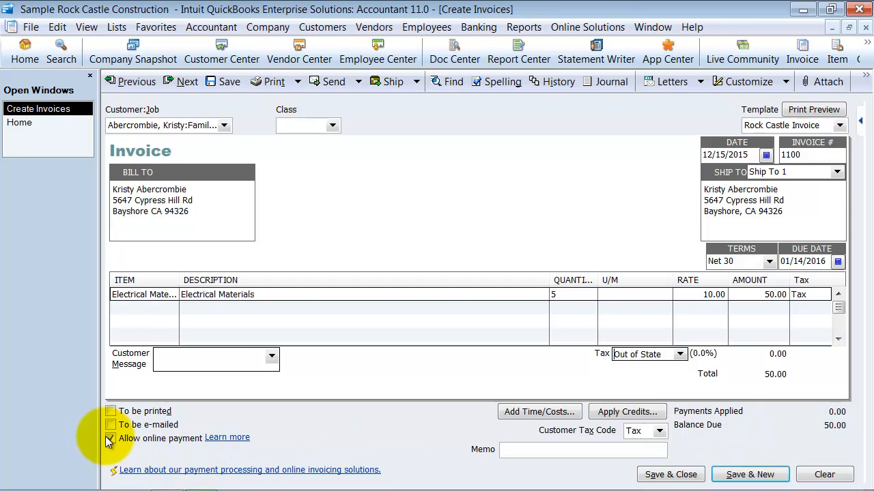
Step: Turn off Allow online payment and save the invoice
{"action": "left_click", "coordinate": [110, 438]}
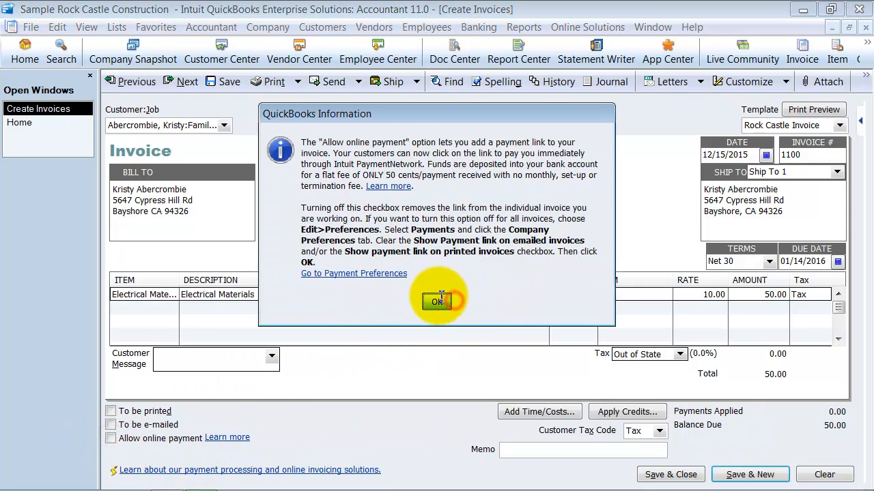
{"action": "left_click", "coordinate": [436, 301]}
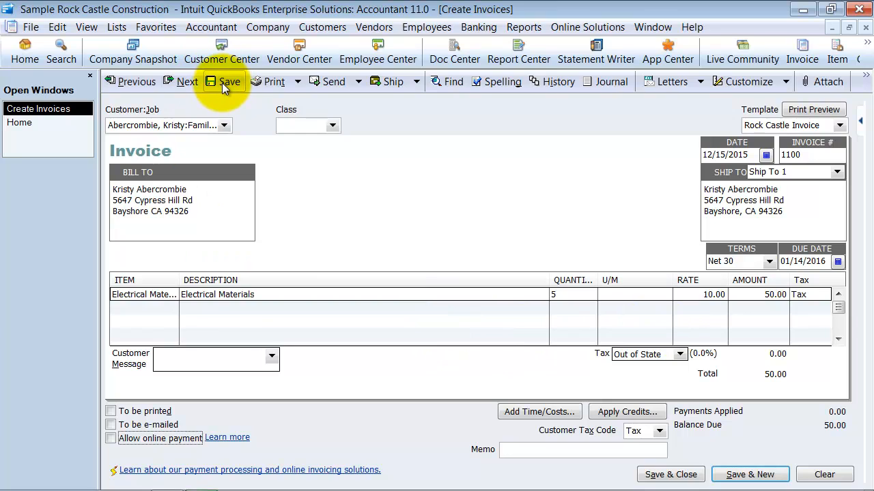
{"action": "left_click", "coordinate": [229, 82]}
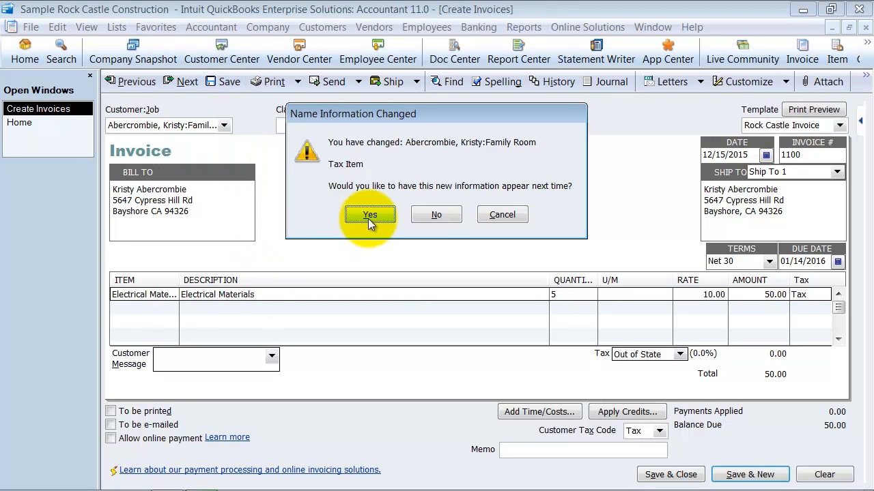
{"action": "mouse_move", "coordinate": [592, 273]}
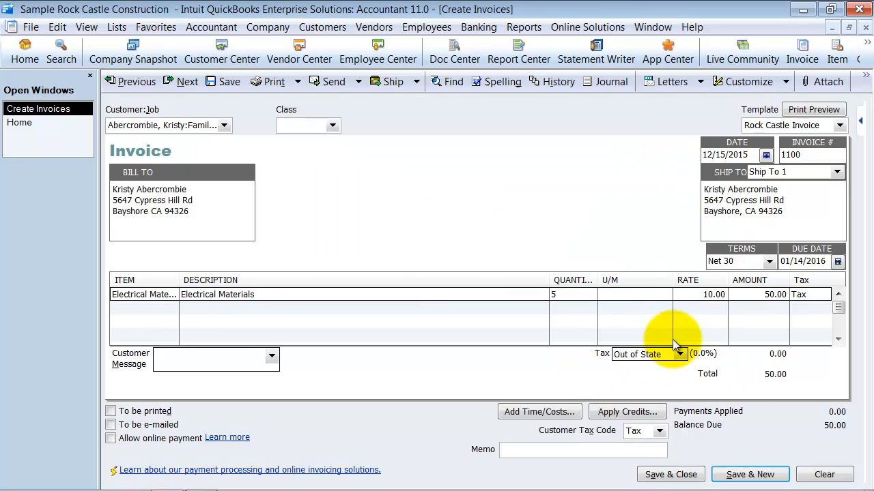
{"action": "mouse_move", "coordinate": [607, 82]}
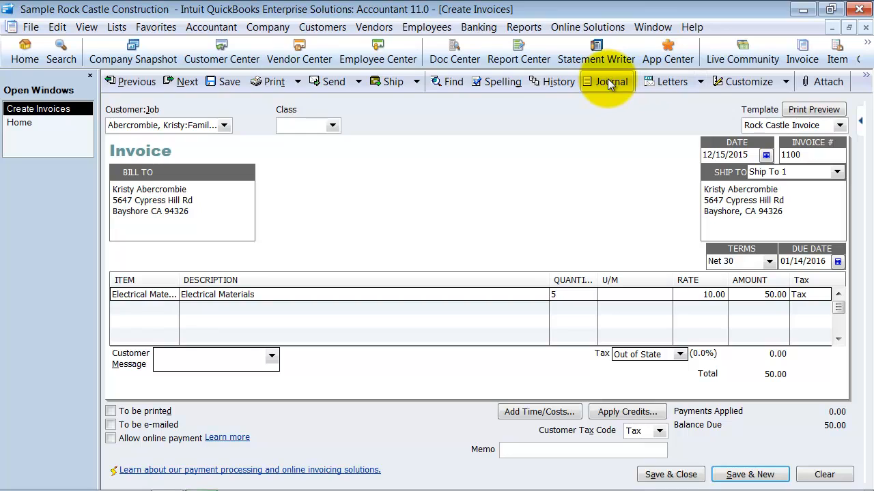
{"action": "mouse_move", "coordinate": [631, 82]}
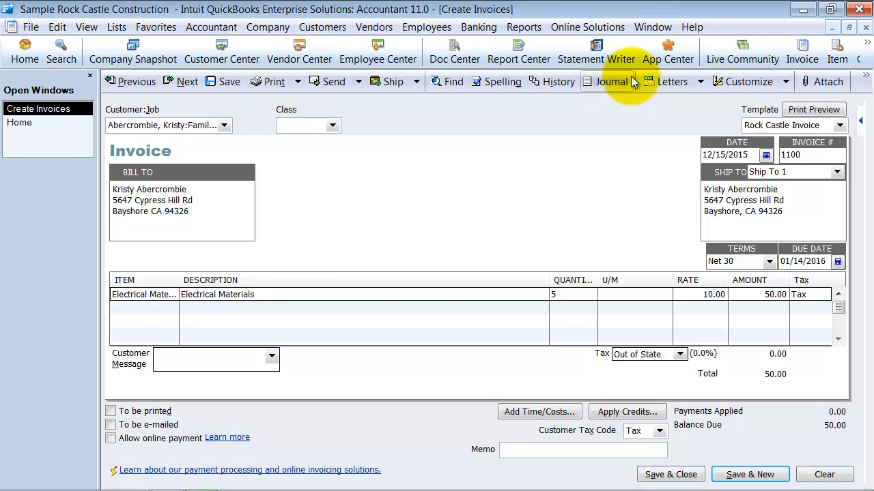
Step: Show the invoice's Transaction Journal with the $50.00 Accounts Receivable debit
{"action": "left_click", "coordinate": [606, 81]}
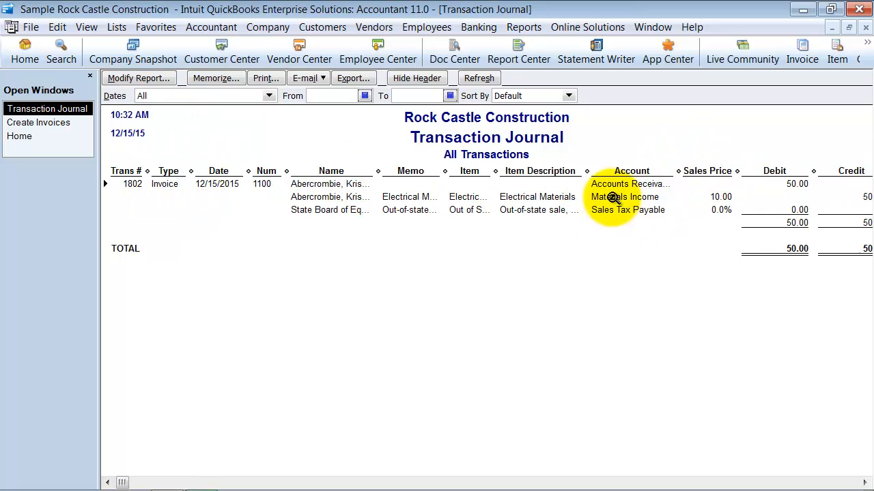
{"action": "mouse_move", "coordinate": [508, 169]}
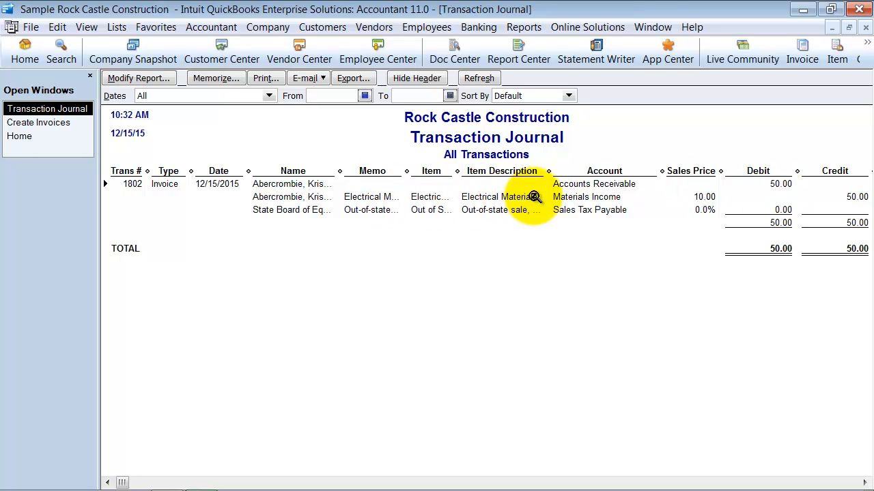
{"action": "mouse_move", "coordinate": [858, 196]}
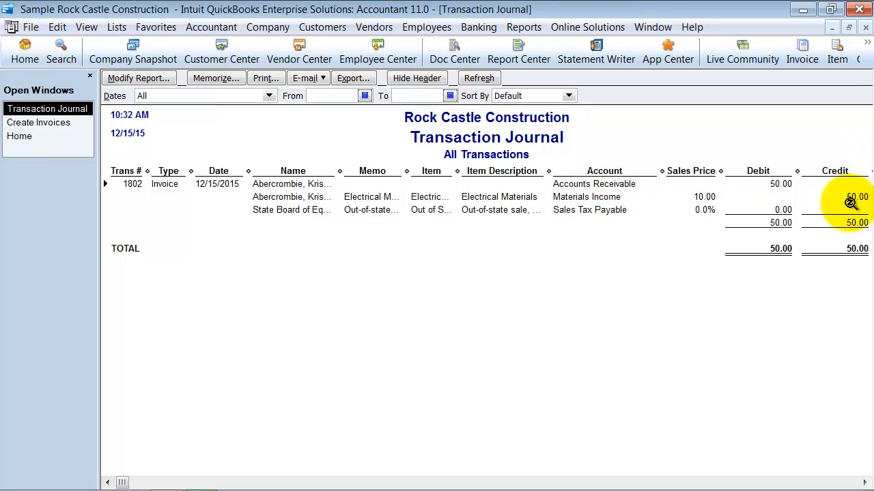
{"action": "mouse_move", "coordinate": [835, 171]}
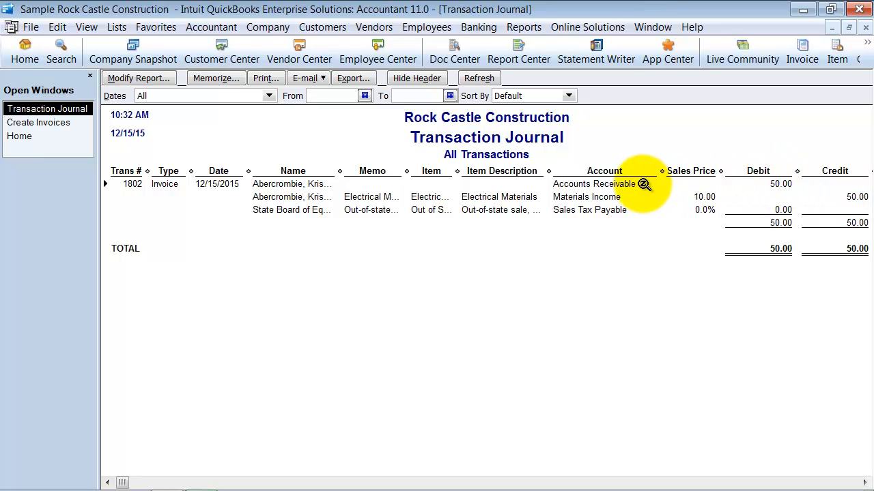
{"action": "mouse_move", "coordinate": [658, 210]}
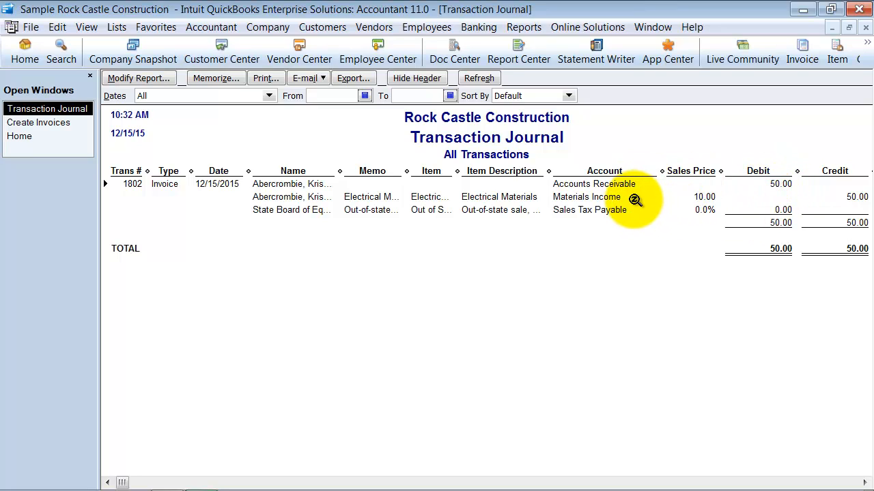
{"action": "mouse_move", "coordinate": [867, 289]}
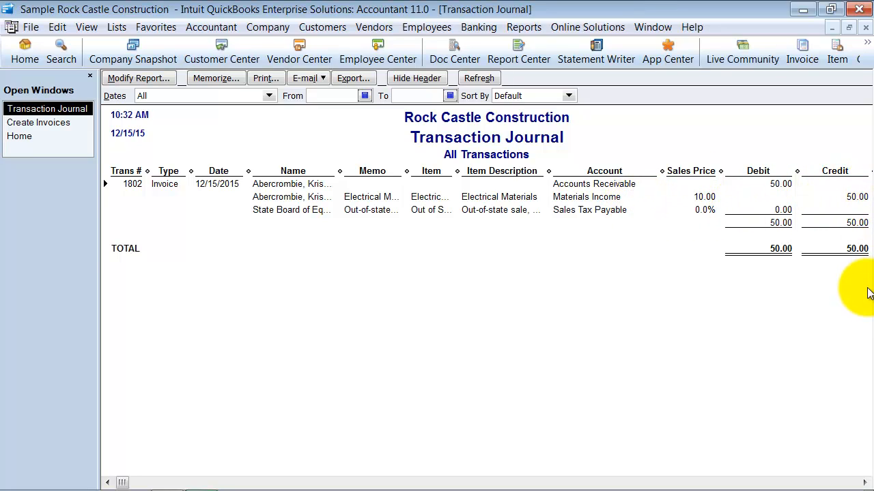